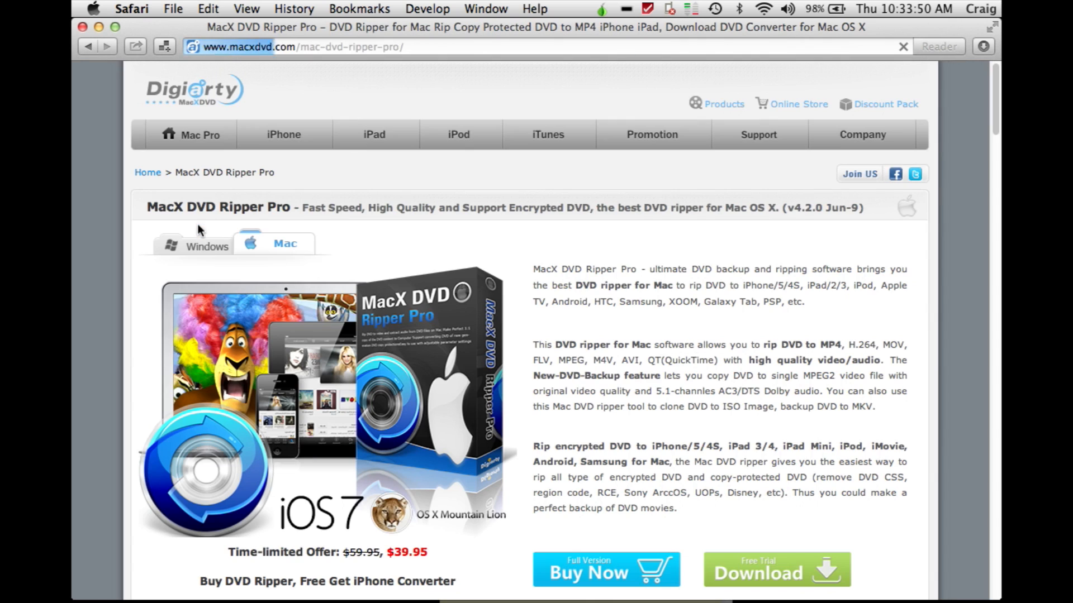
Step: Download the MacX DVD Ripper Pro free trial from its macxdvd.com product page
scroll("down", 3)
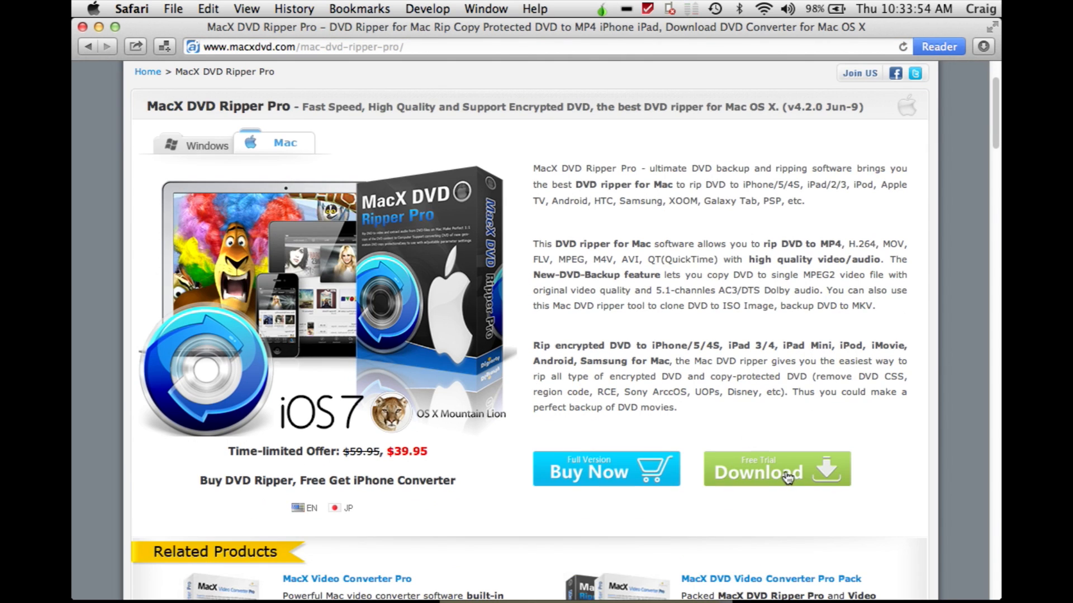
mouse_move(819, 127)
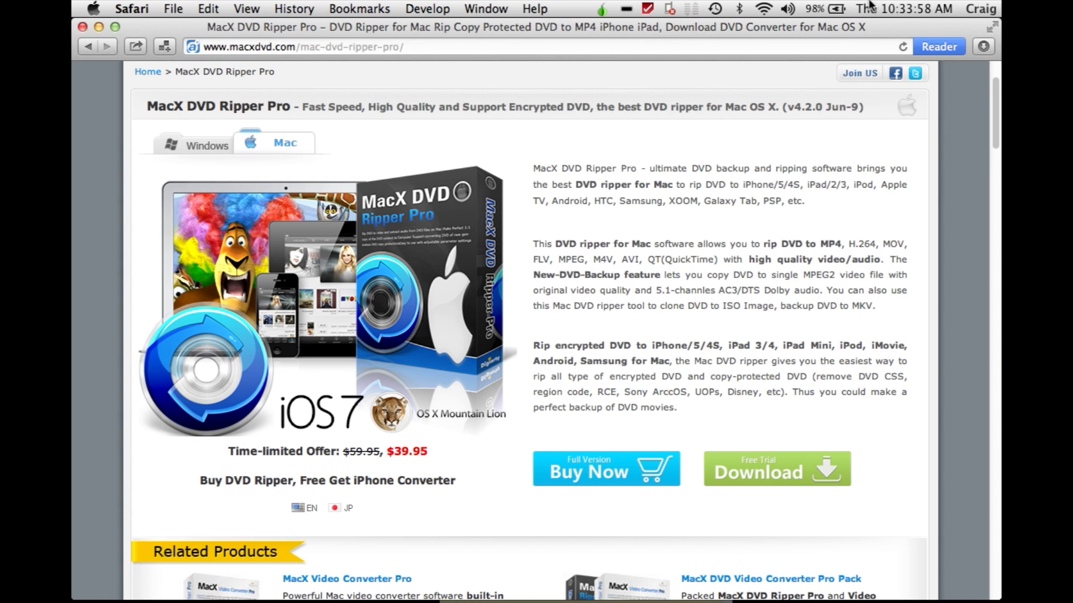
left_click(903, 8)
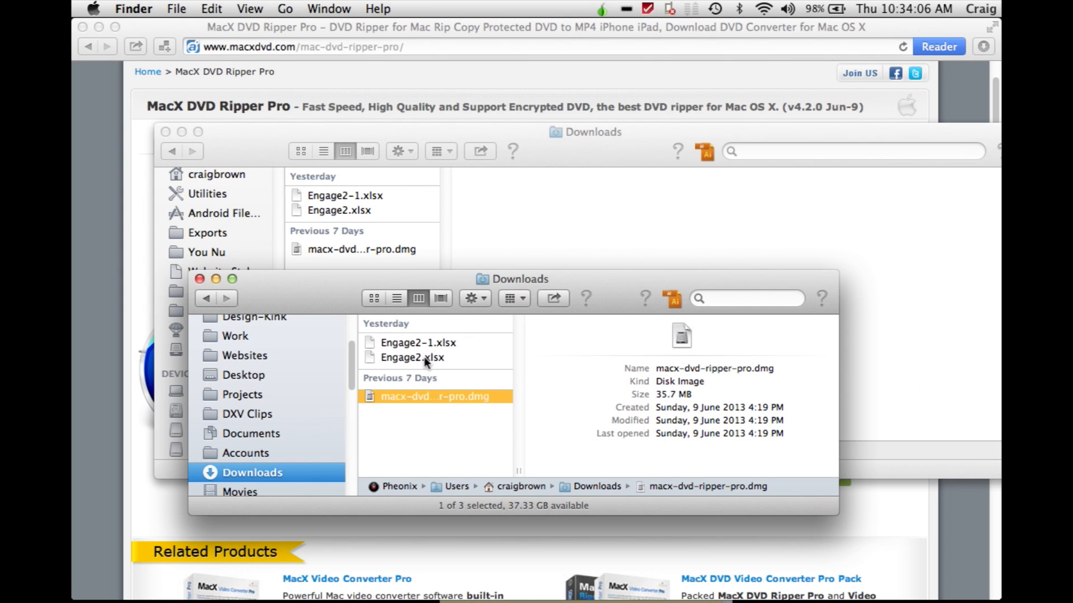
mouse_move(511, 460)
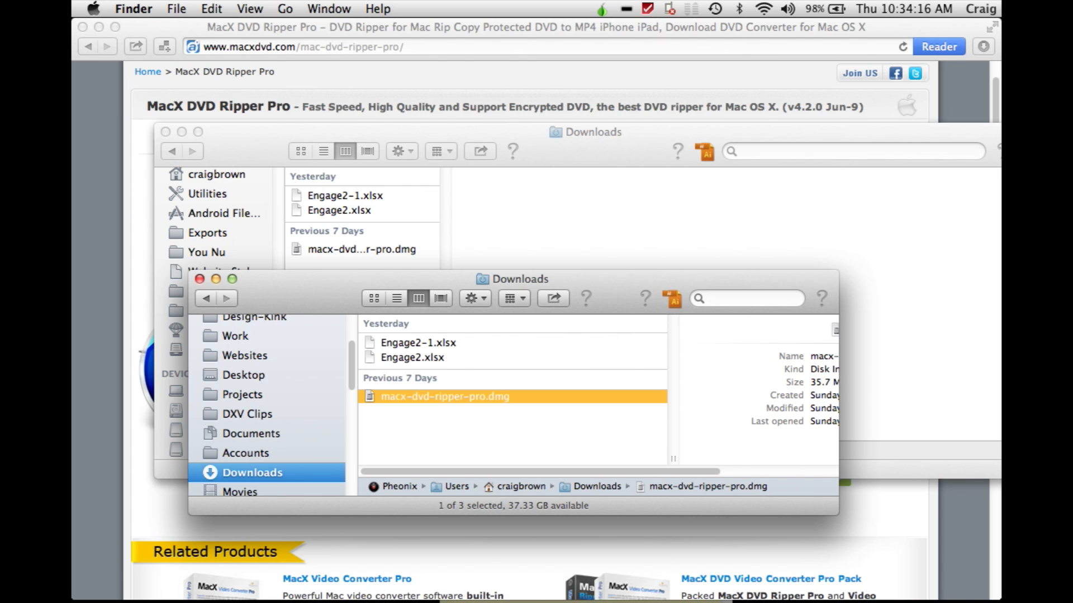
Step: Launch MacX DVD Ripper Pro from macx-dvd-ripper-pro.dmg in Downloads
double_click(443, 396)
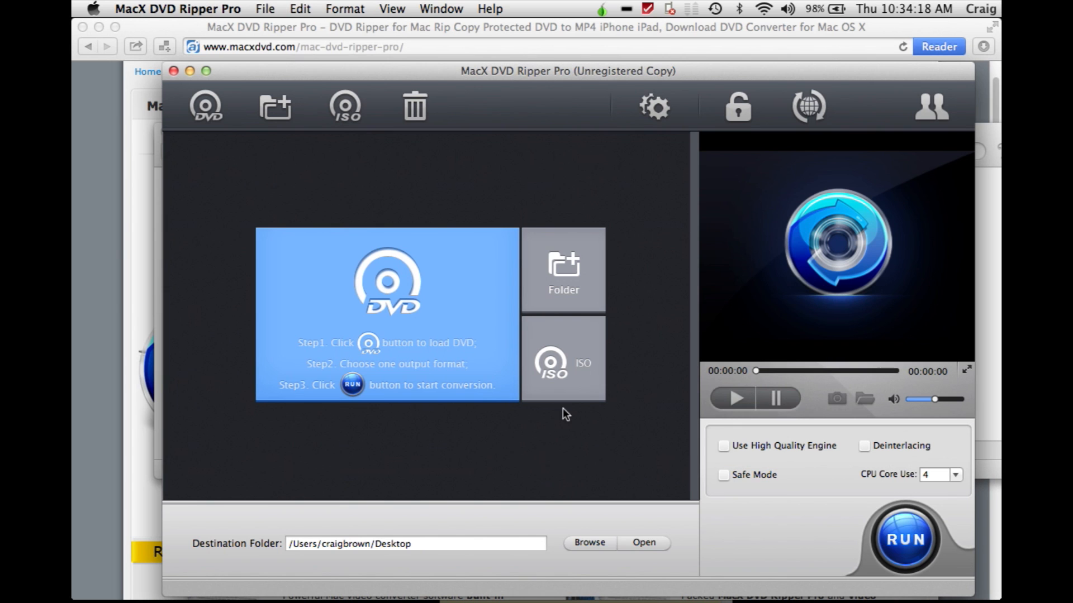
Step: Load the DJANGO_KILL disc as the source DVD
left_click(205, 106)
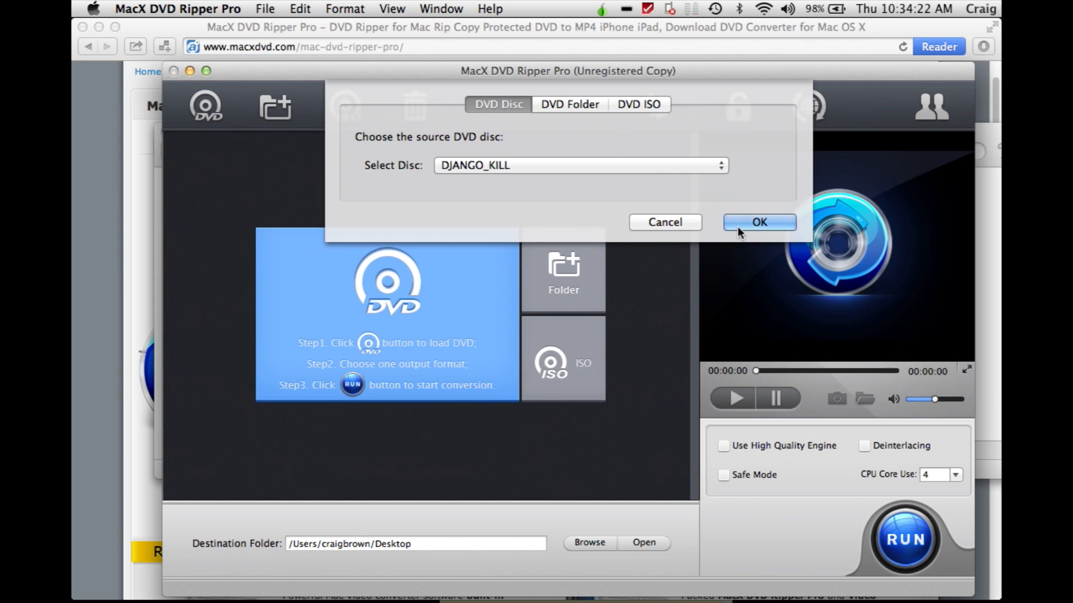
mouse_move(552, 167)
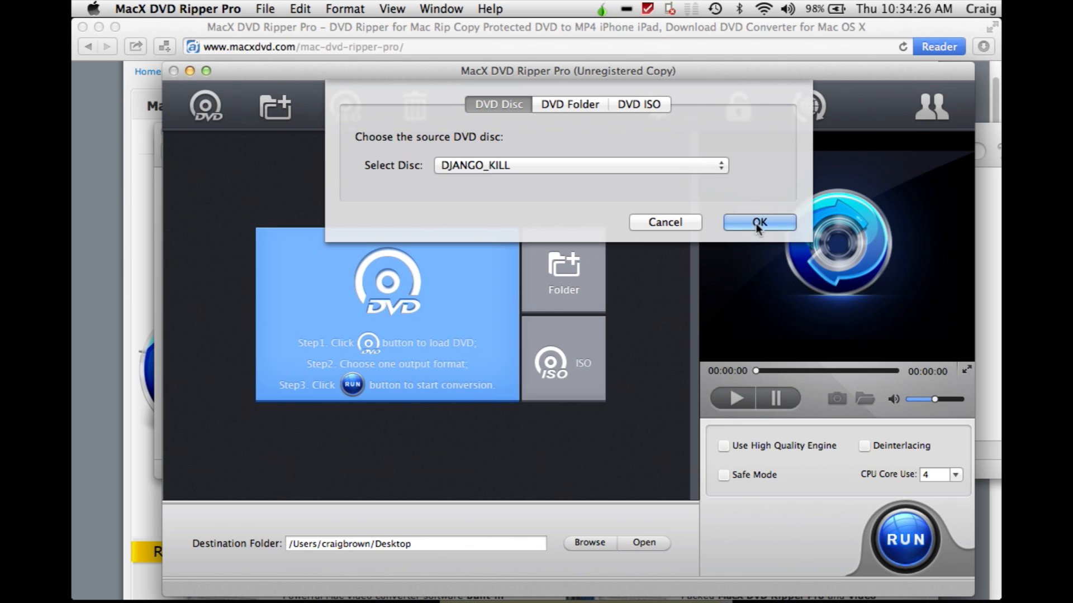
left_click(758, 223)
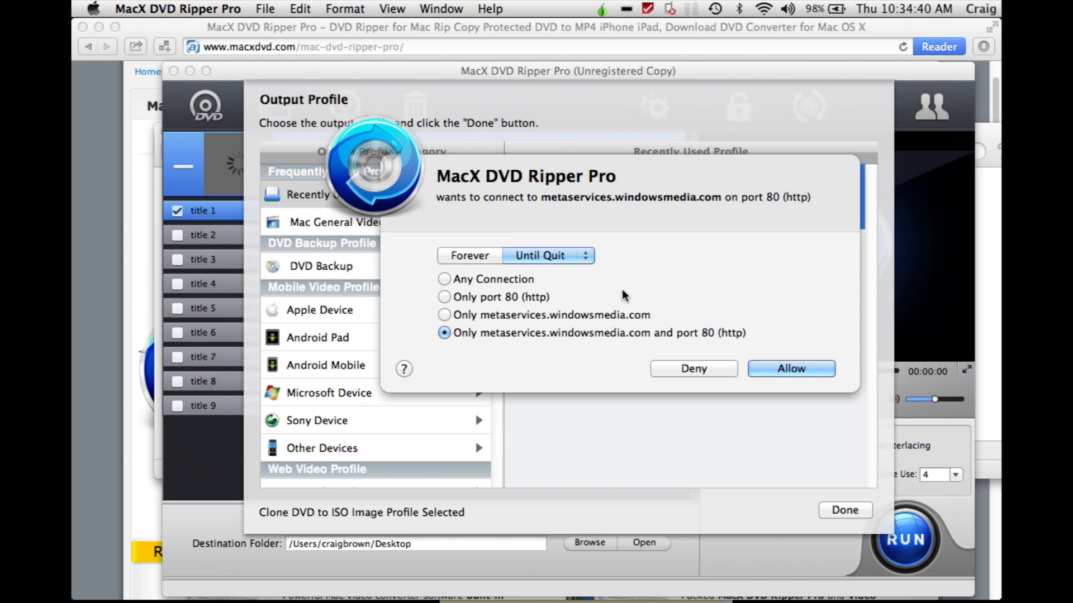
mouse_move(505, 305)
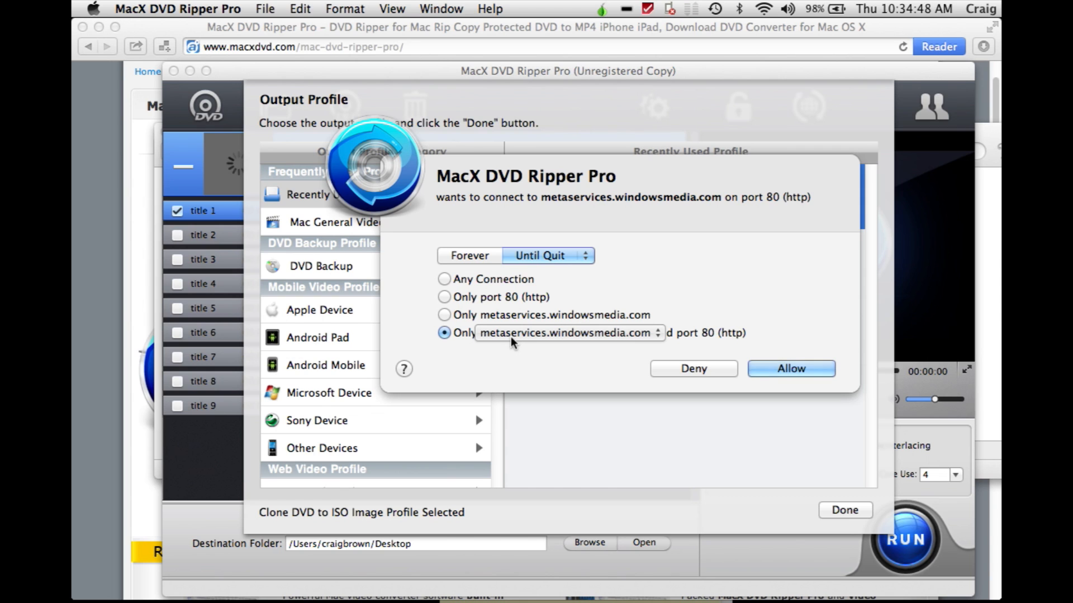
Step: Allow the ripper's network connection to metaservices.windowsmedia.com
left_click(789, 369)
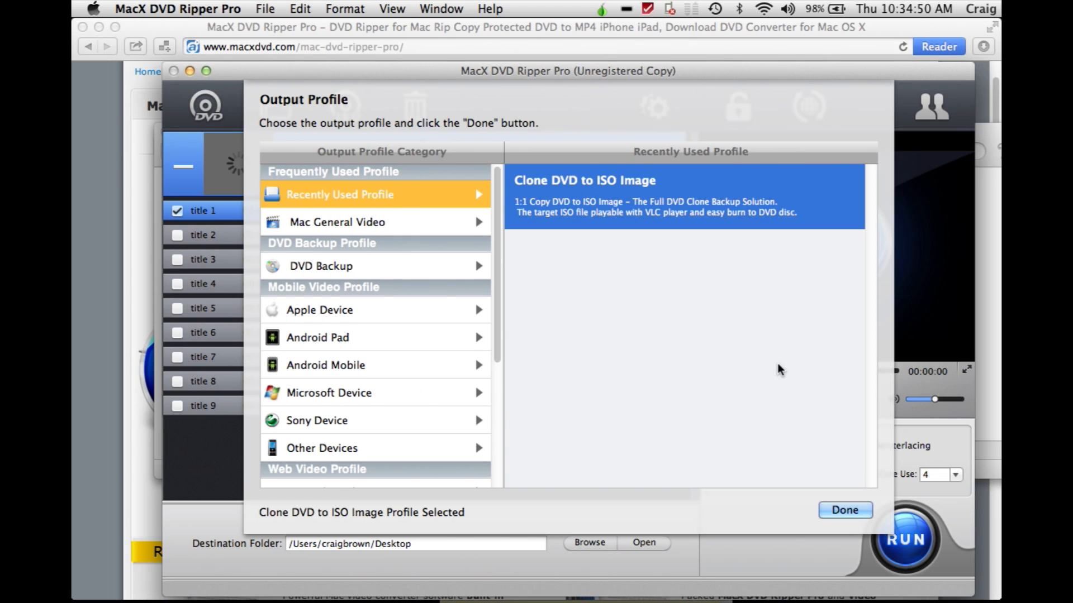
mouse_move(560, 295)
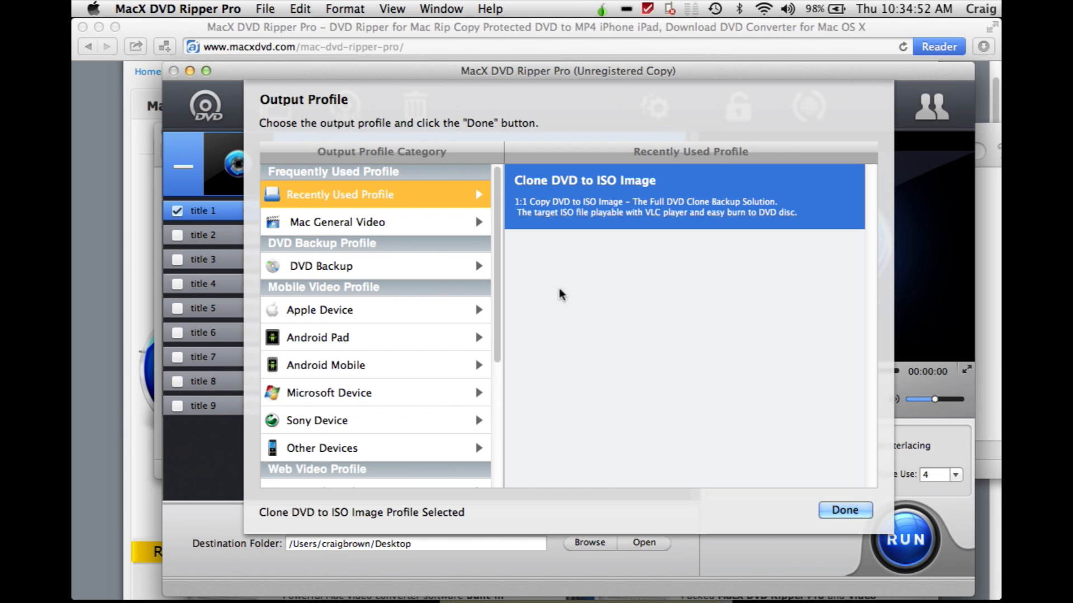
mouse_move(573, 185)
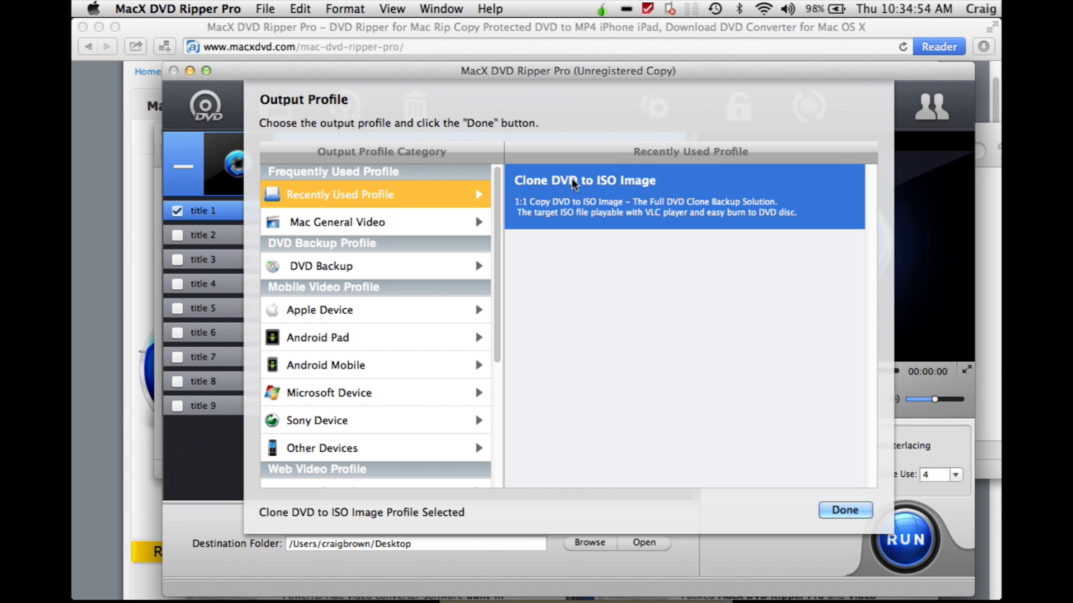
mouse_move(507, 220)
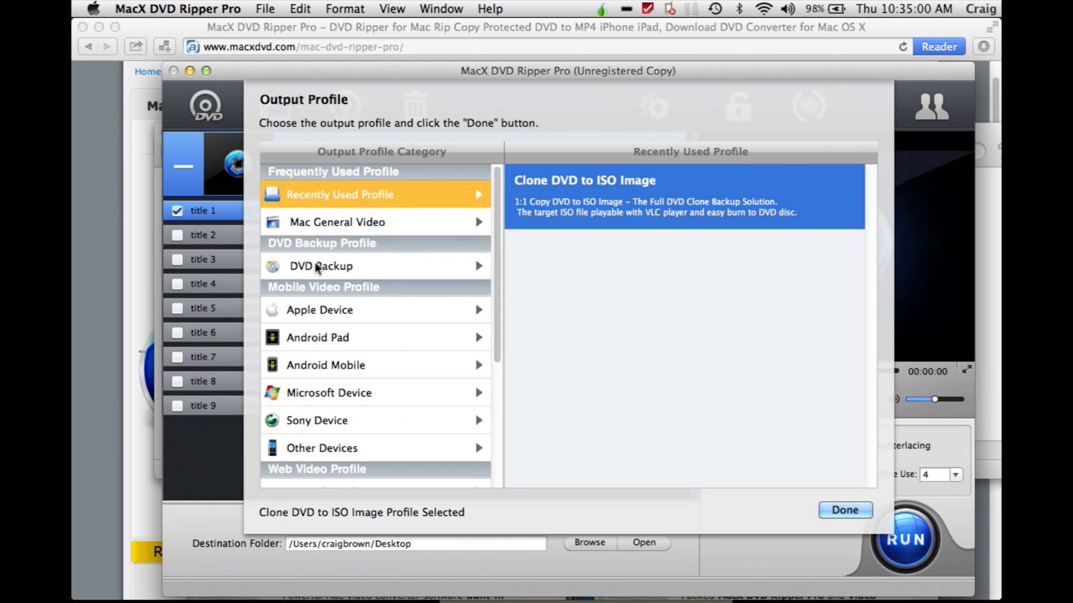
Step: Choose the DVD Backup profile Clone DVD to ISO Image as output
left_click(321, 266)
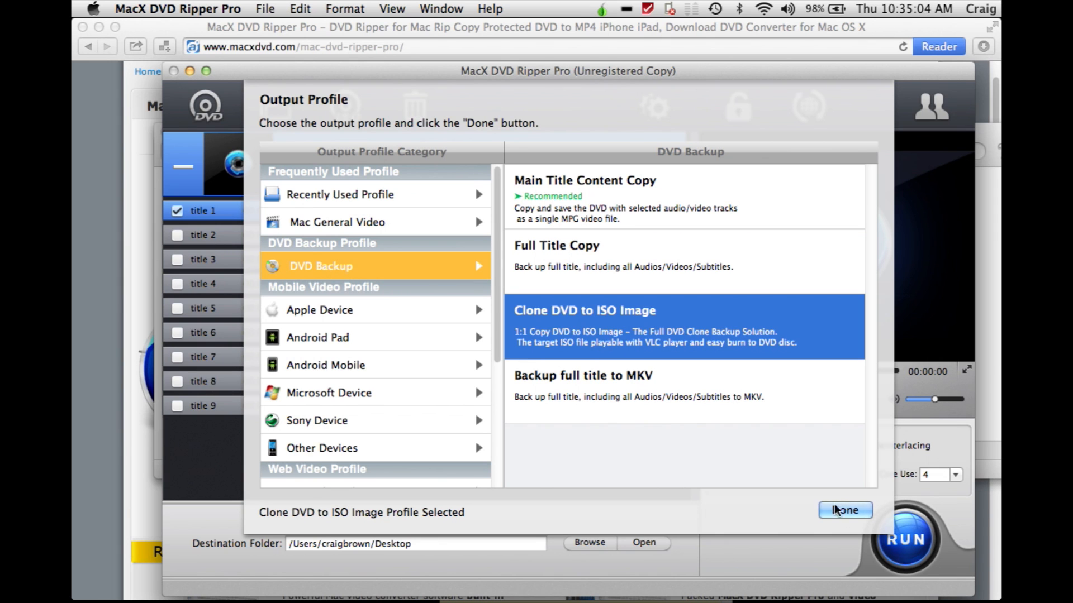
left_click(844, 510)
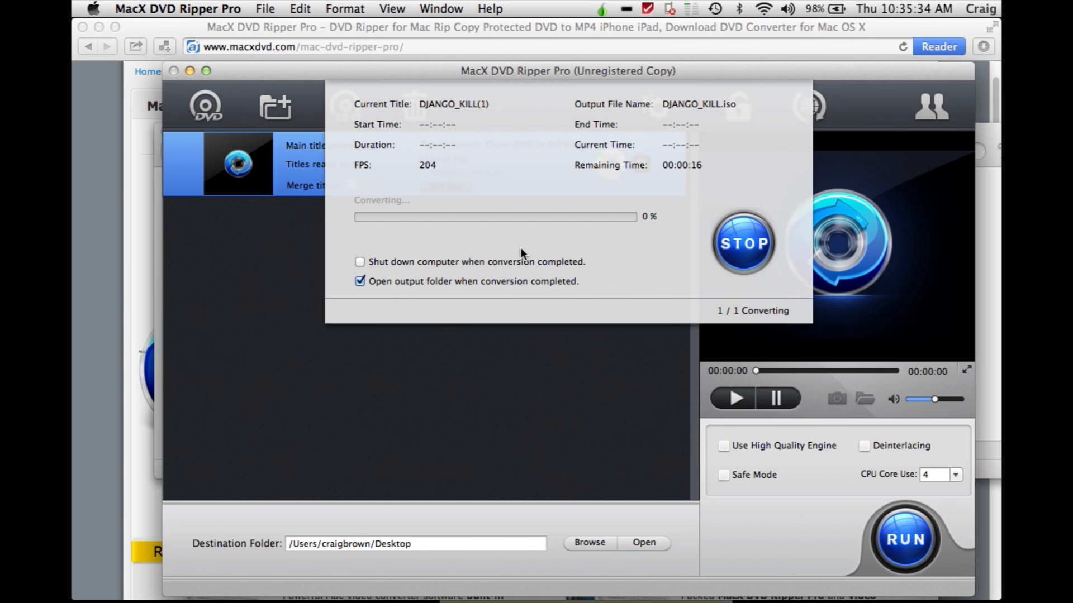
mouse_move(542, 249)
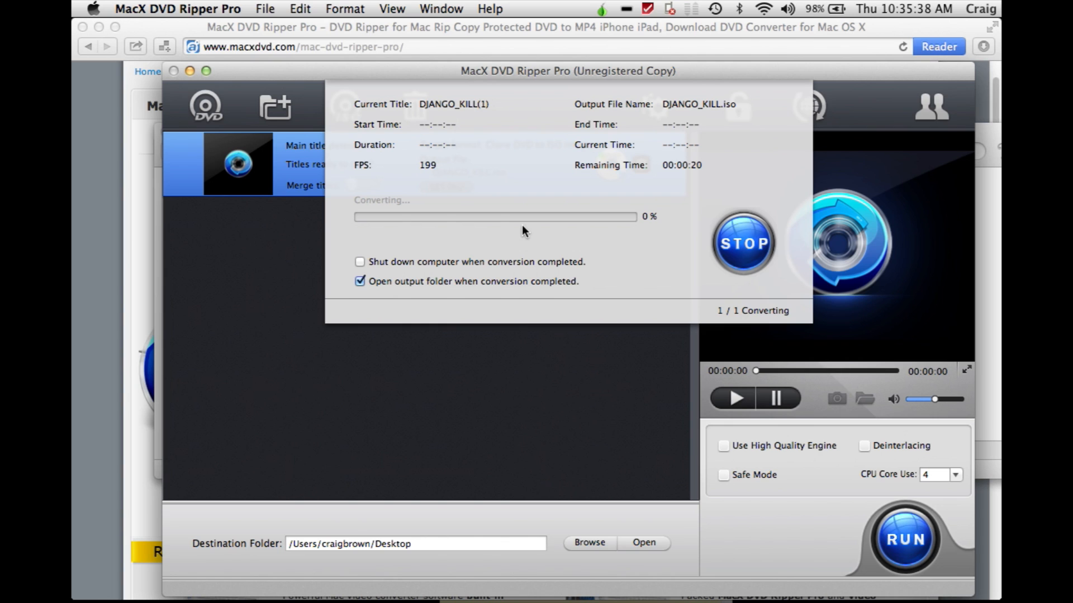
mouse_move(642, 243)
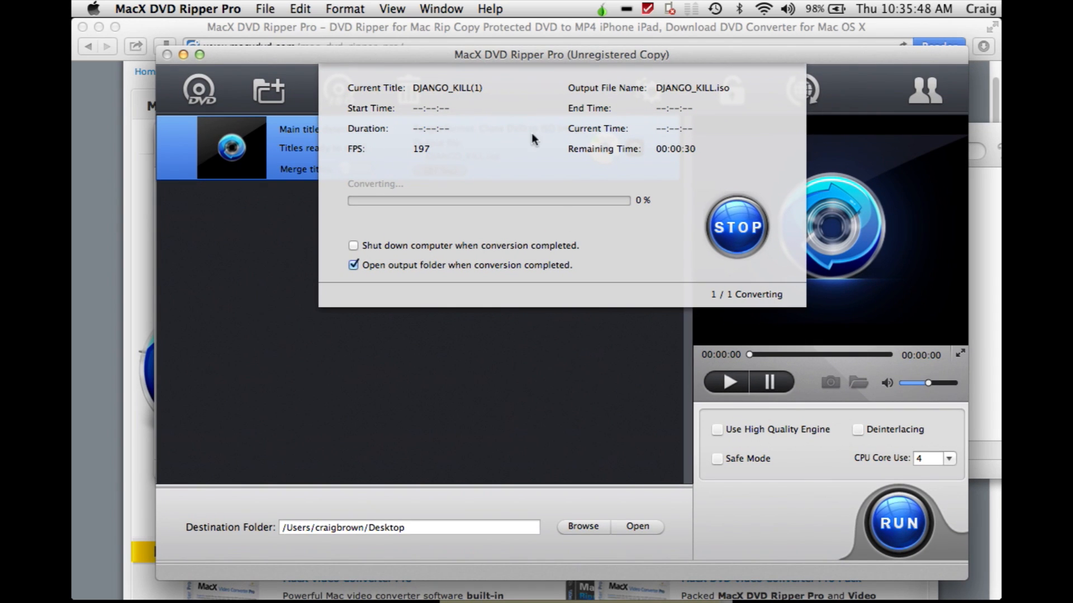
mouse_move(662, 167)
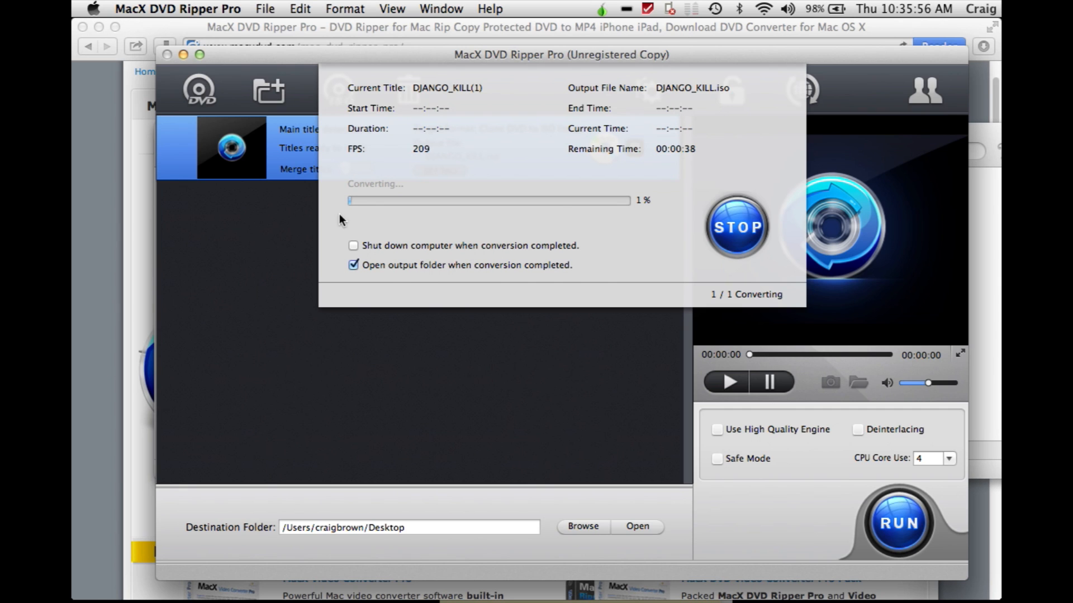
mouse_move(649, 210)
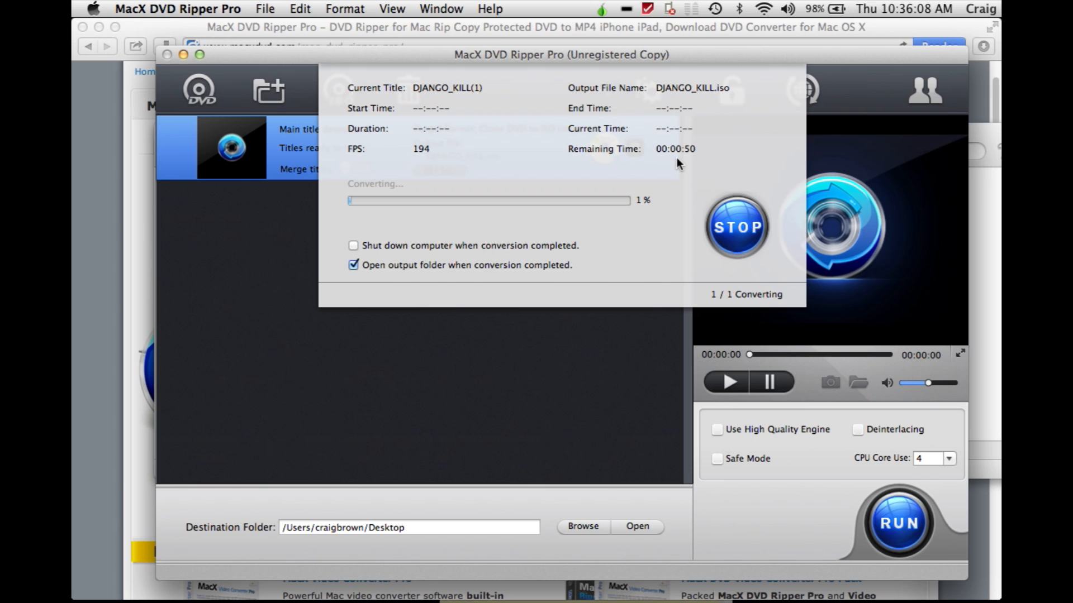
mouse_move(429, 171)
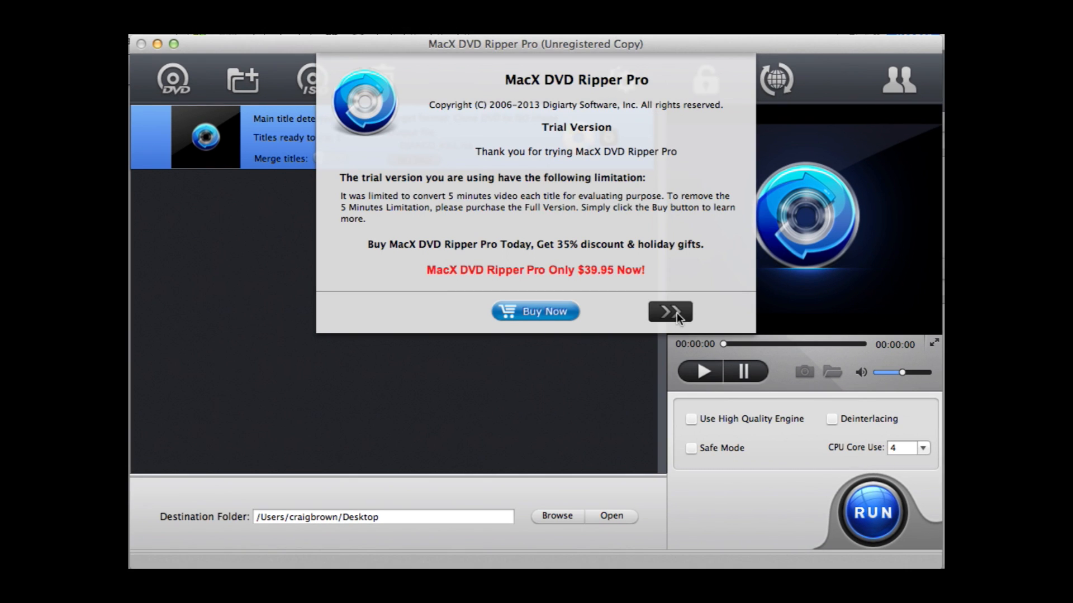
Step: Dismiss the Trial Version notice to return to the start screen
left_click(669, 311)
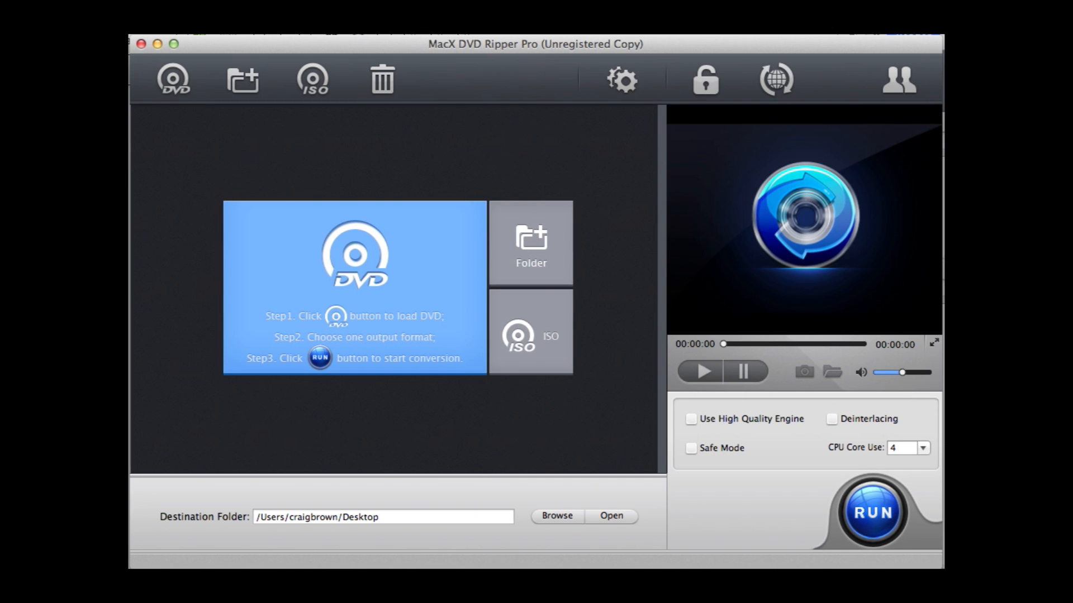
Step: Mount the 8.17 GB DJANGO_KILL.iso from the Finder Desktop folder
left_click(557, 516)
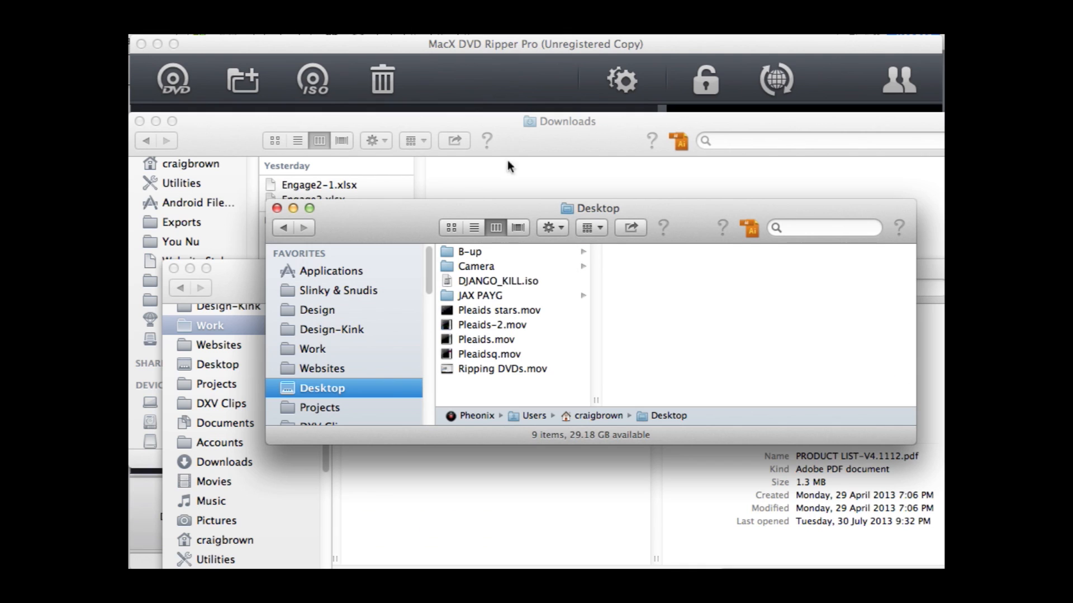
left_click(498, 281)
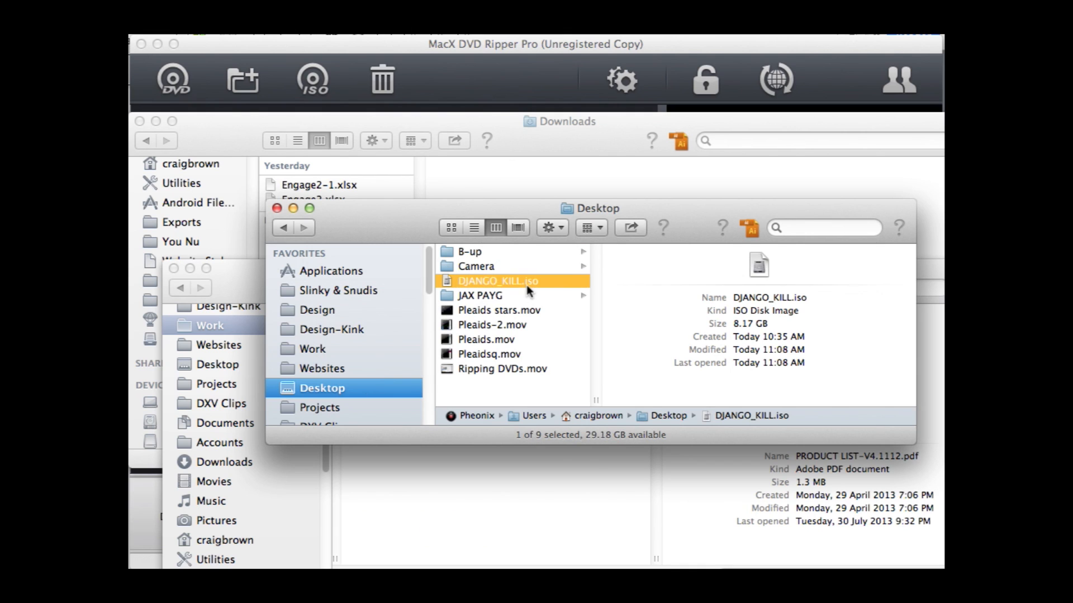
mouse_move(517, 287)
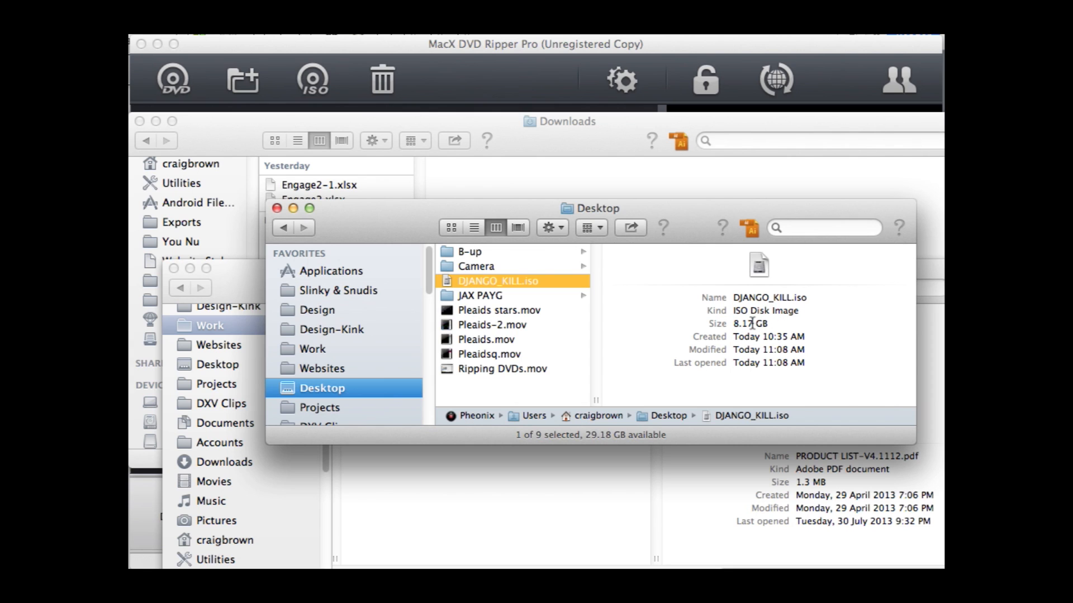
mouse_move(669, 307)
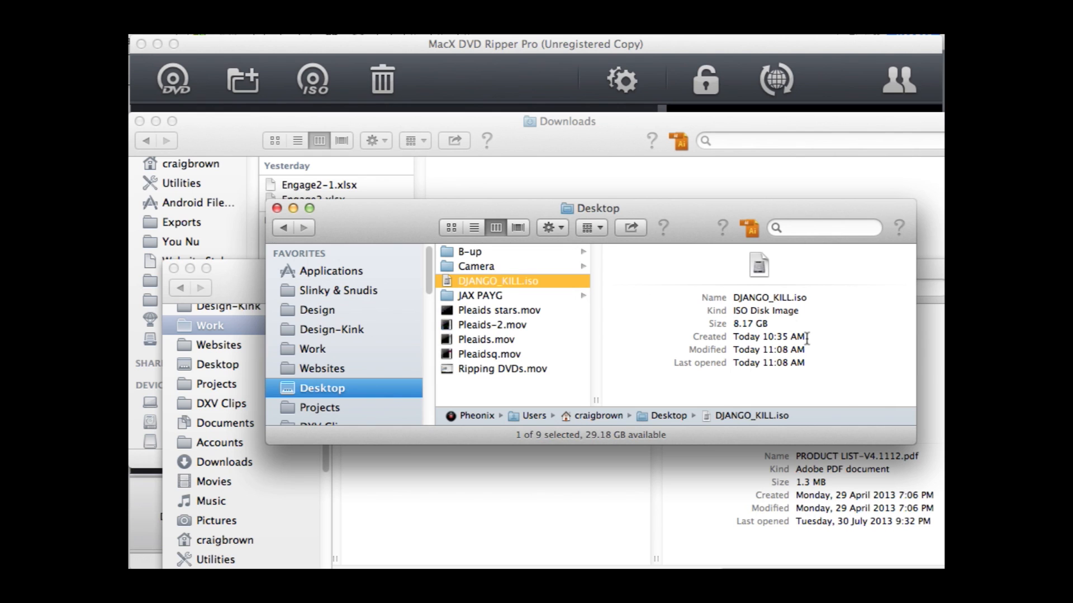
mouse_move(622, 273)
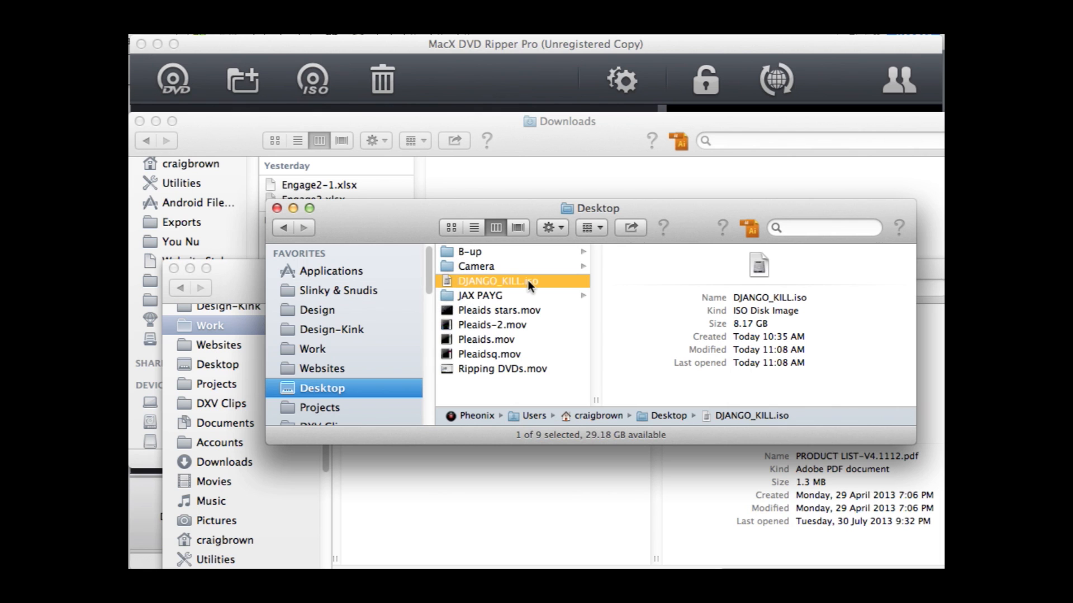
double_click(497, 281)
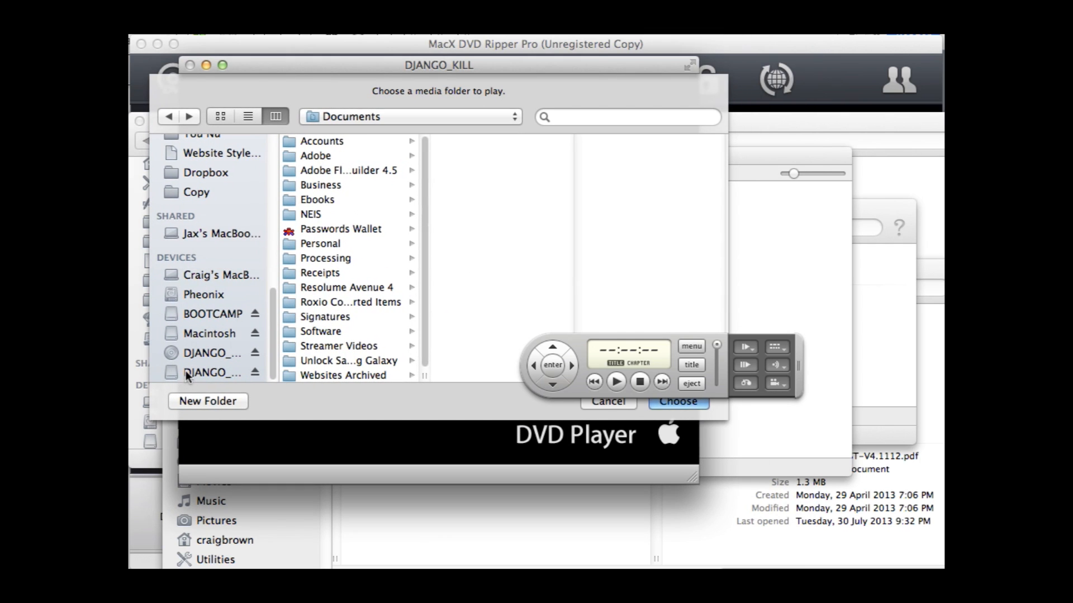
Step: Choose the mounted DJANGO_KILL disc's VIDEO_TS folder as DVD Player's media folder
left_click(212, 373)
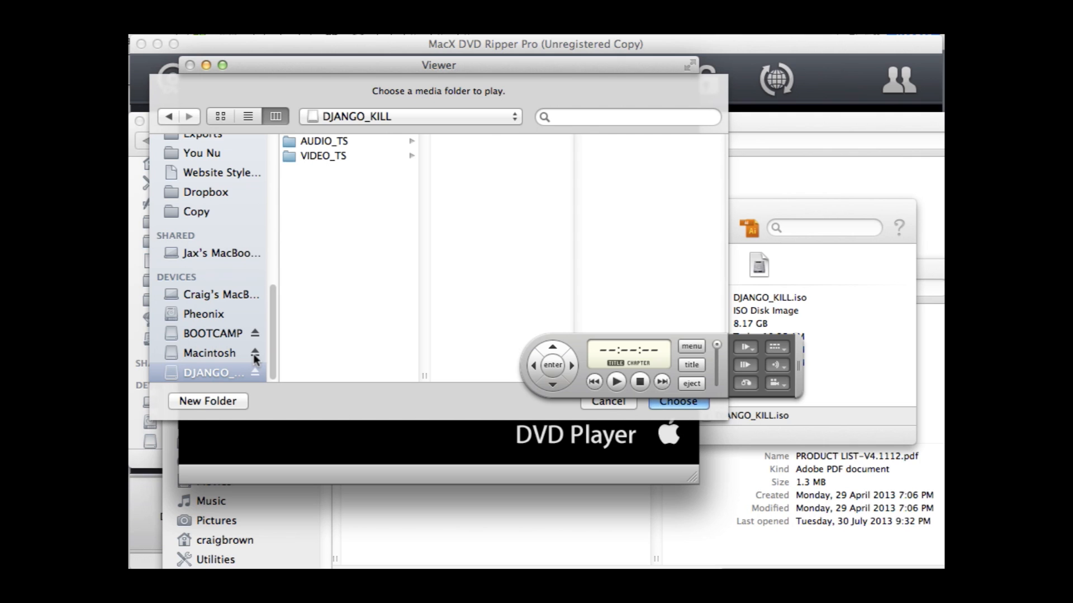
mouse_move(241, 374)
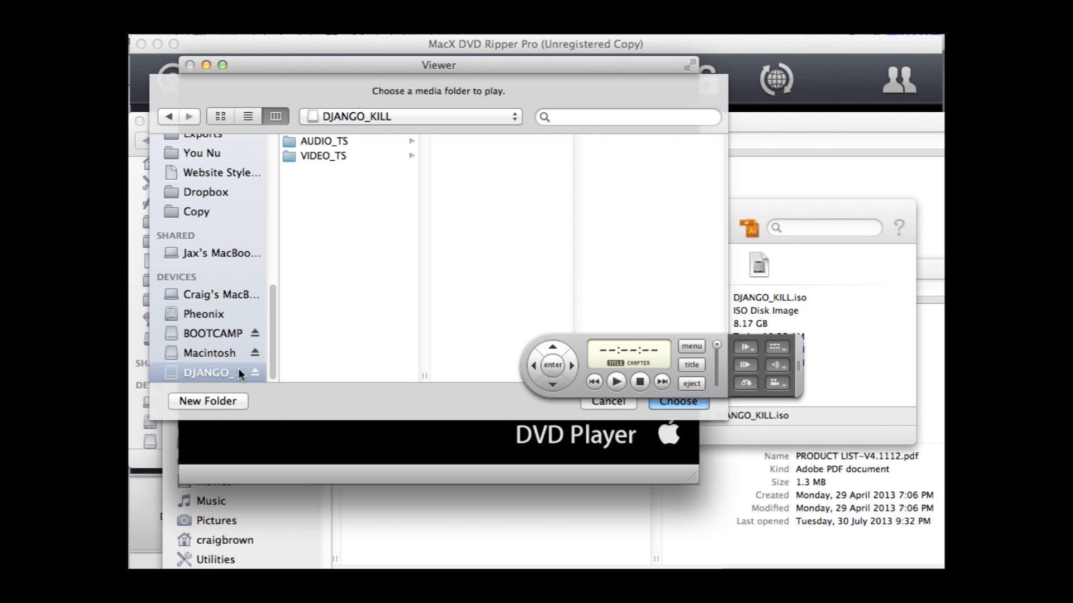
left_click(322, 155)
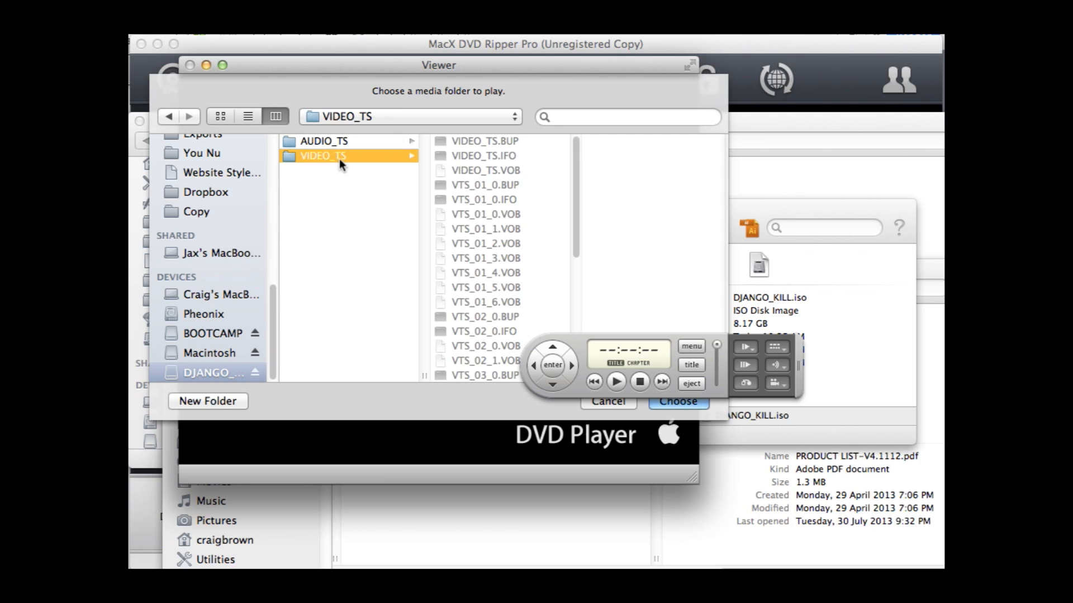
mouse_move(450, 220)
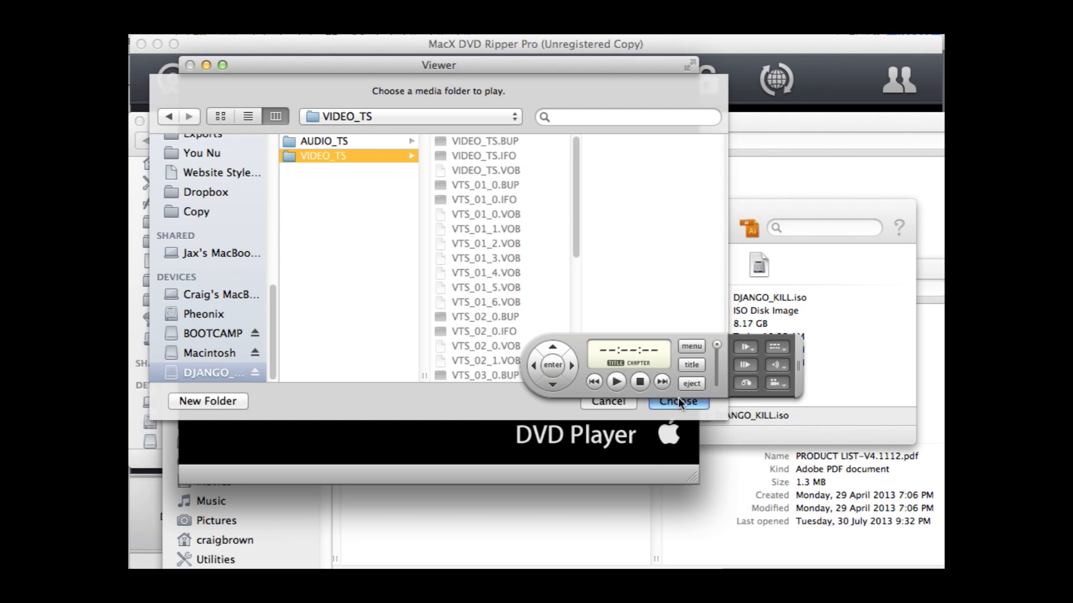
left_click(677, 402)
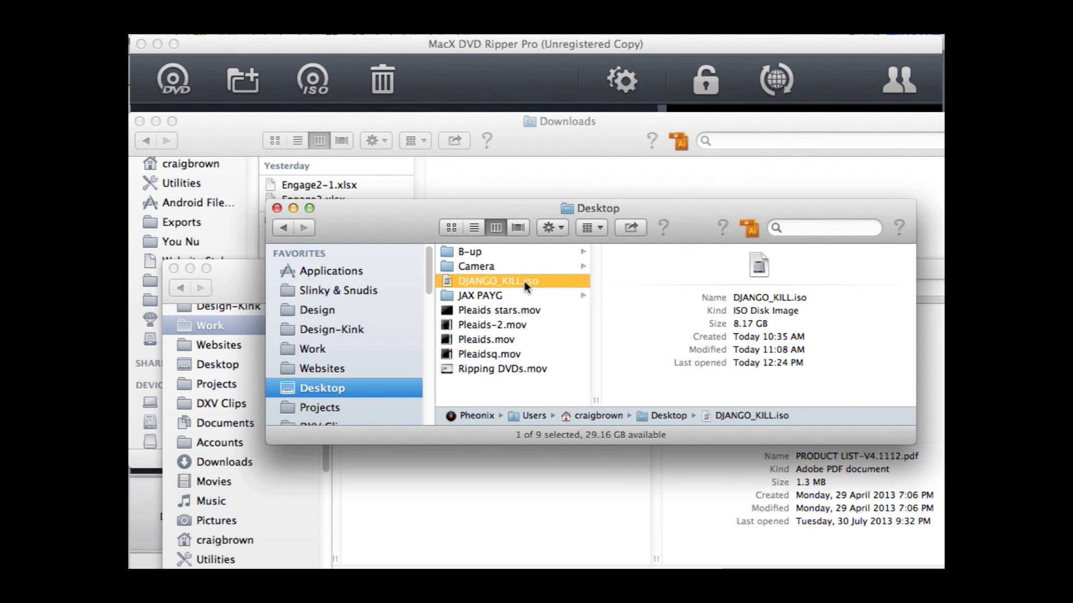
right_click(497, 281)
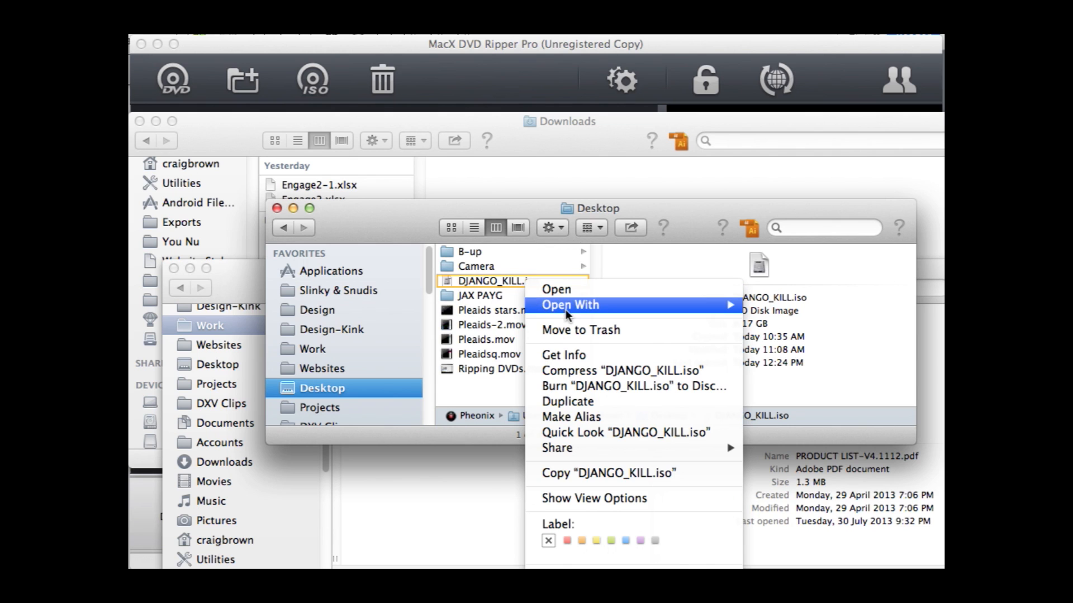
mouse_move(607, 472)
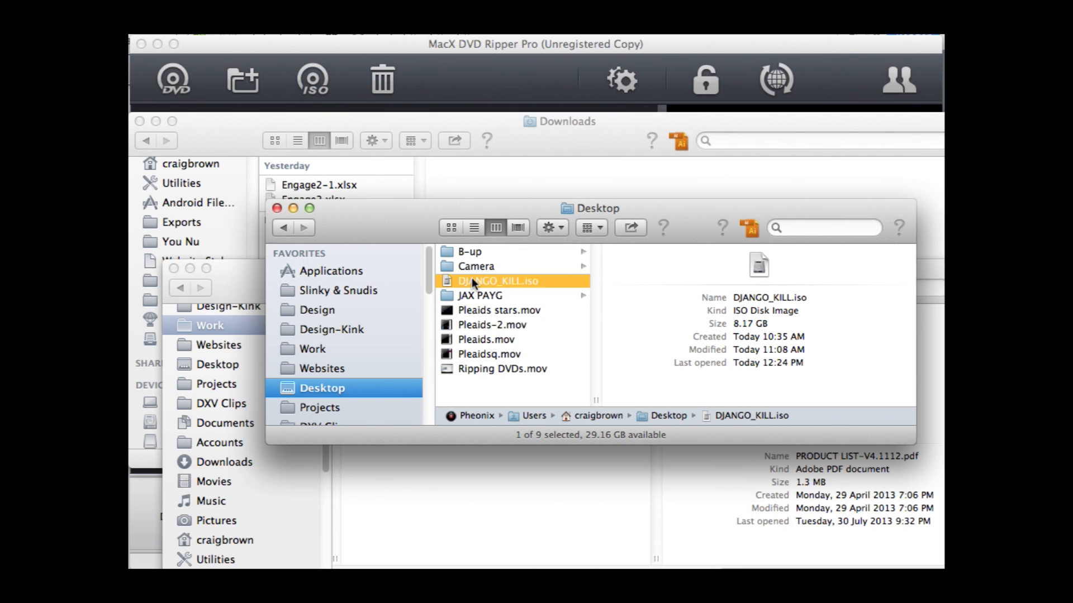
right_click(498, 281)
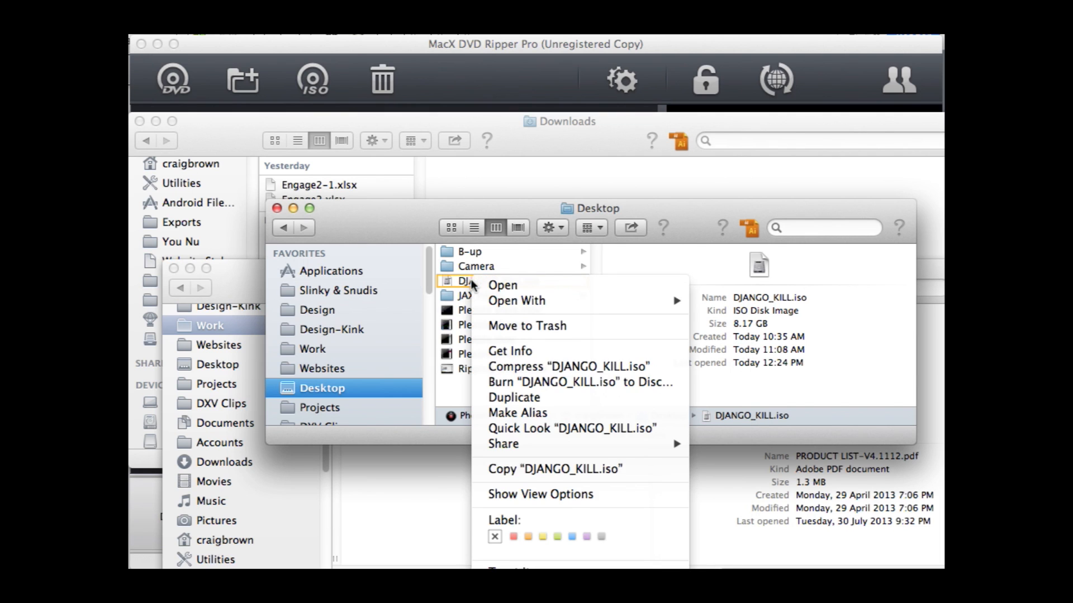
left_click(498, 280)
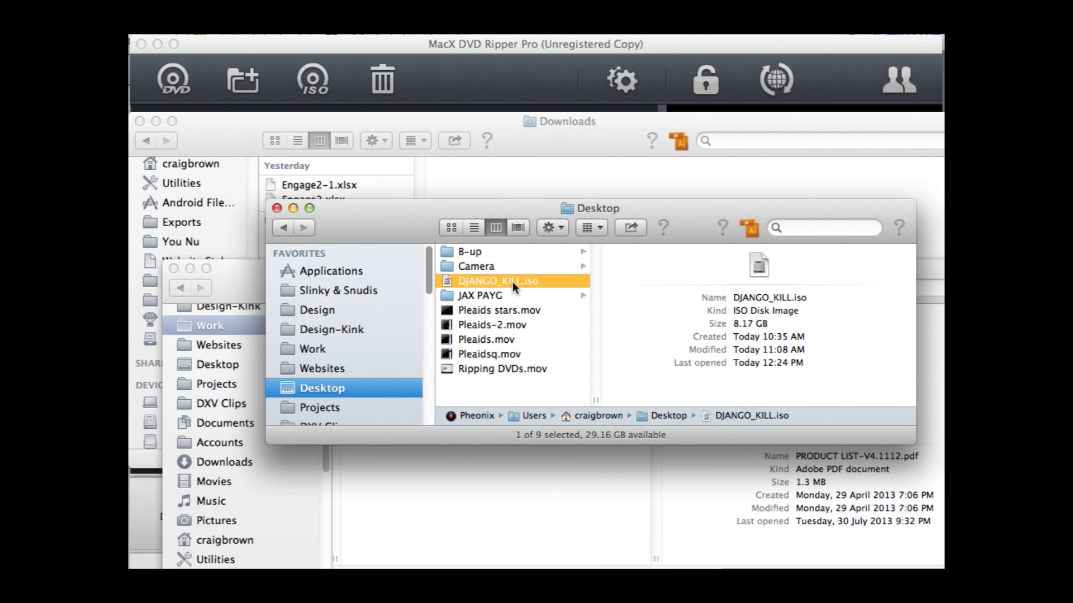